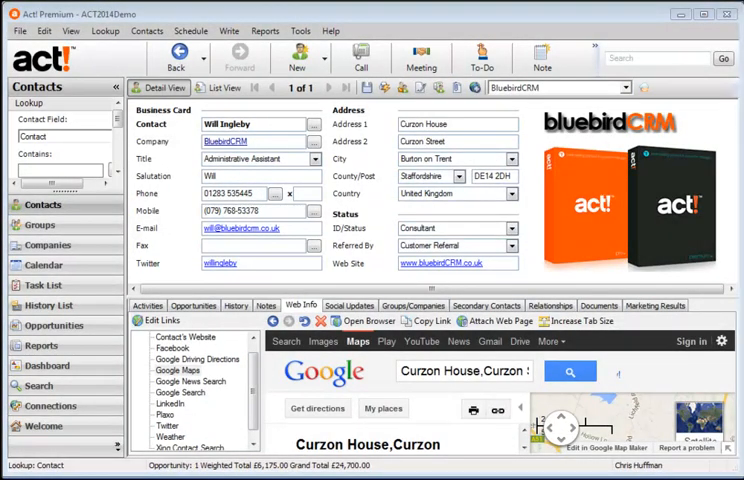
pyautogui.moveTo(40, 290)
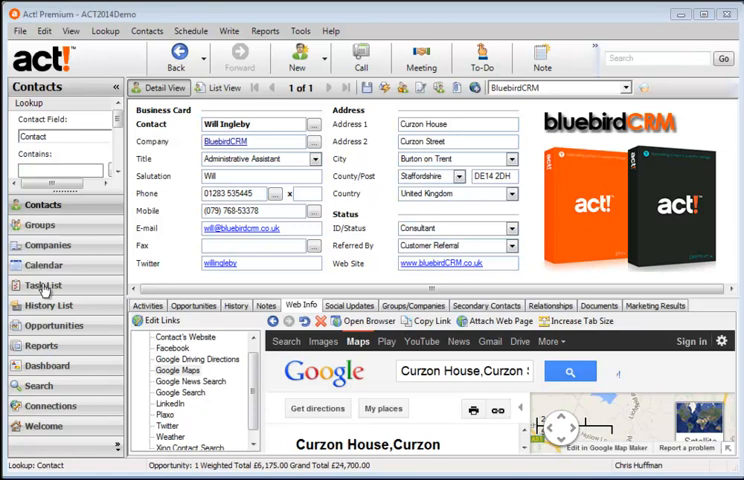
# Step: Show the Task List filtered to Current Month calls for the selected user
pyautogui.click(42, 288)
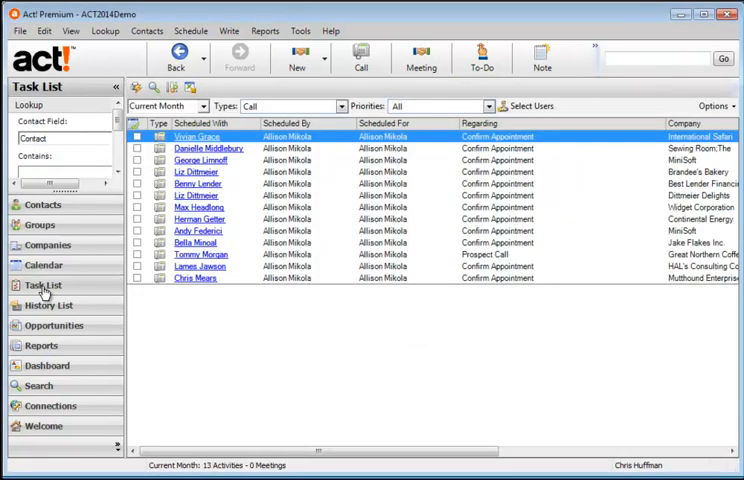
pyautogui.click(200, 106)
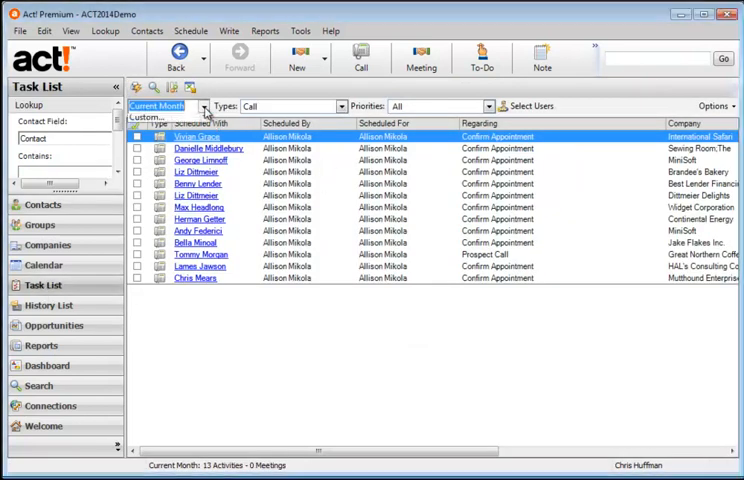
pyautogui.click(202, 106)
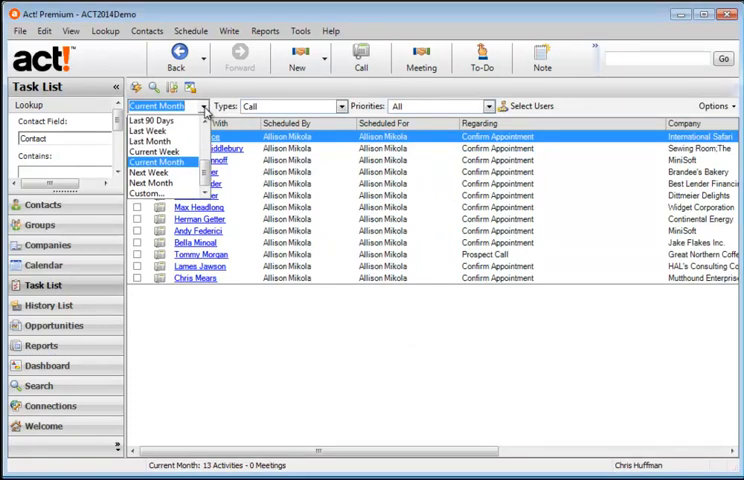
pyautogui.click(156, 160)
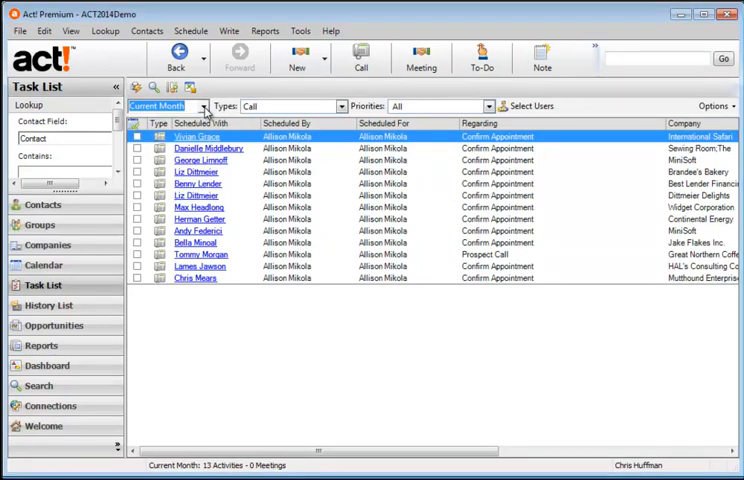
pyautogui.click(530, 106)
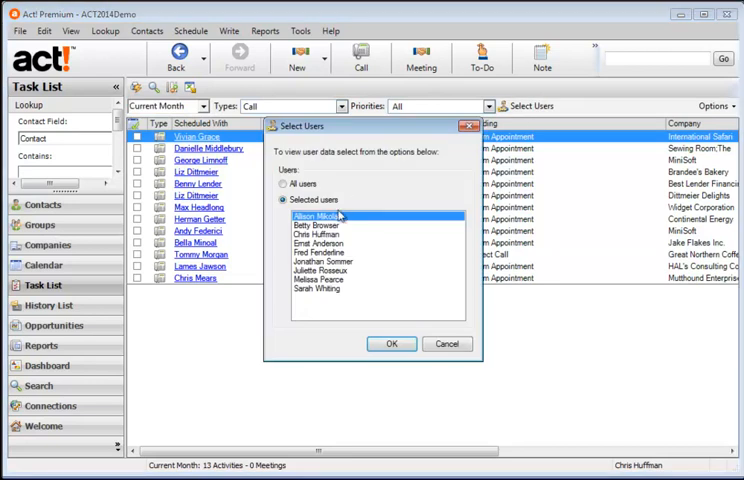
pyautogui.click(392, 344)
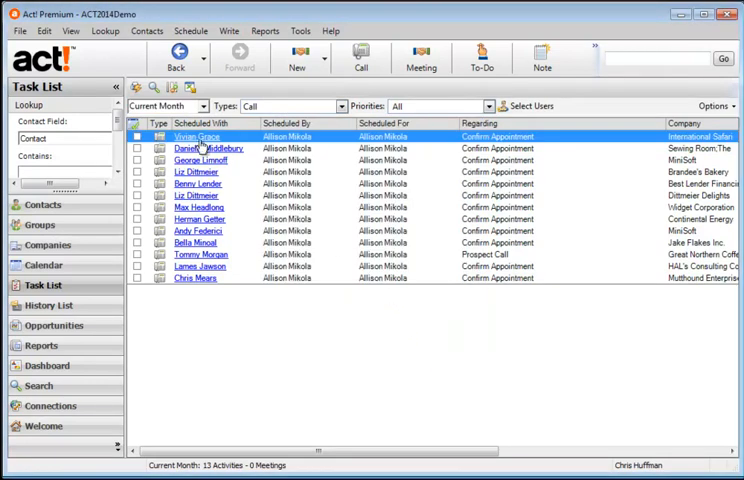
pyautogui.moveTo(332, 158)
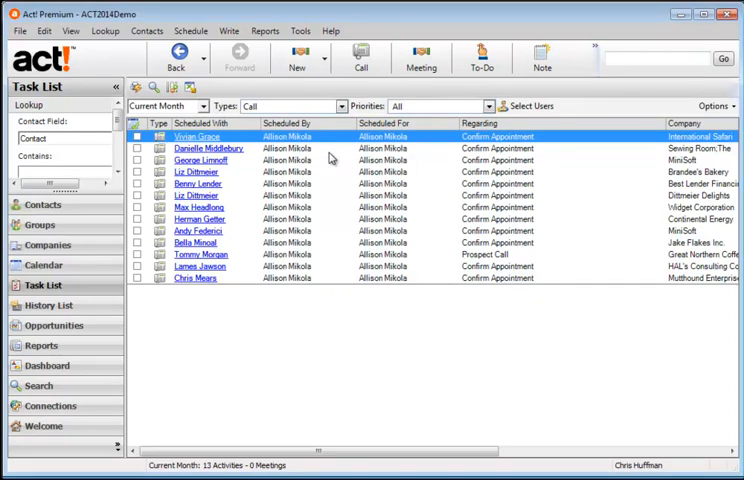
pyautogui.moveTo(358, 264)
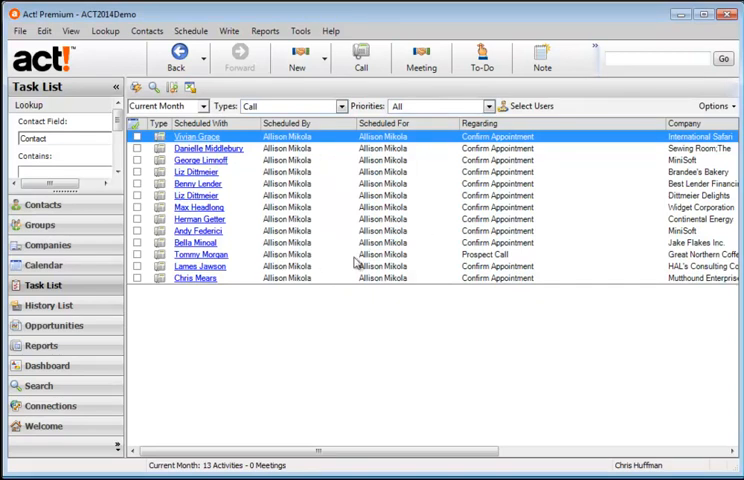
pyautogui.moveTo(368, 284)
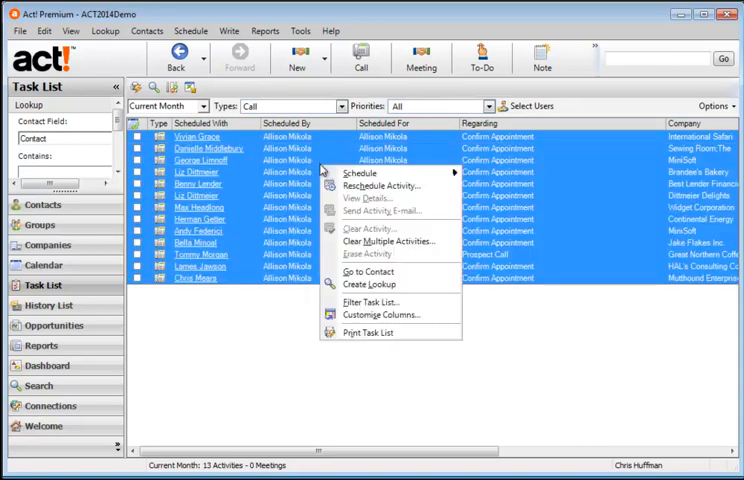
pyautogui.moveTo(380, 184)
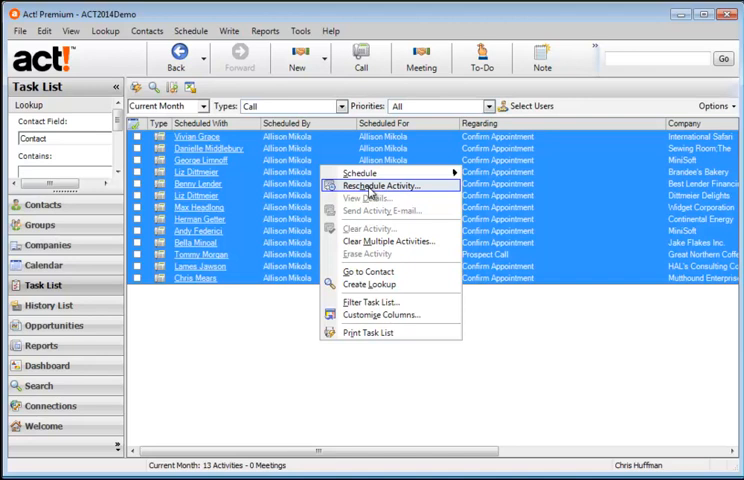
# Step: Reschedule the selected calls to 1 October 2013 via Reschedule Activity
pyautogui.click(378, 184)
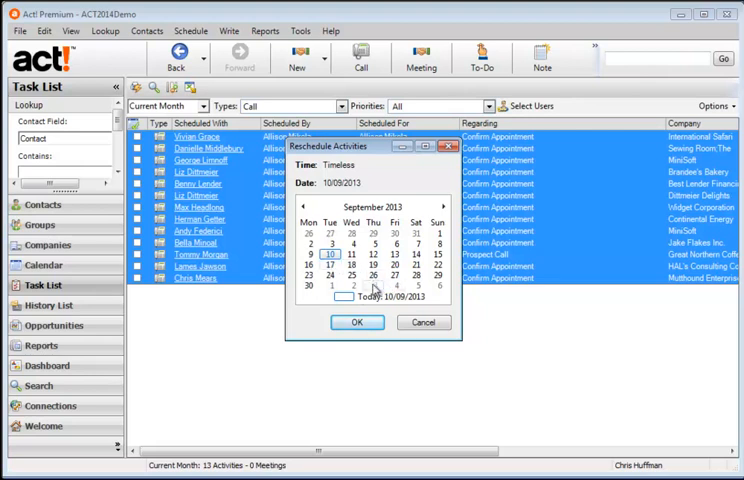
pyautogui.click(434, 204)
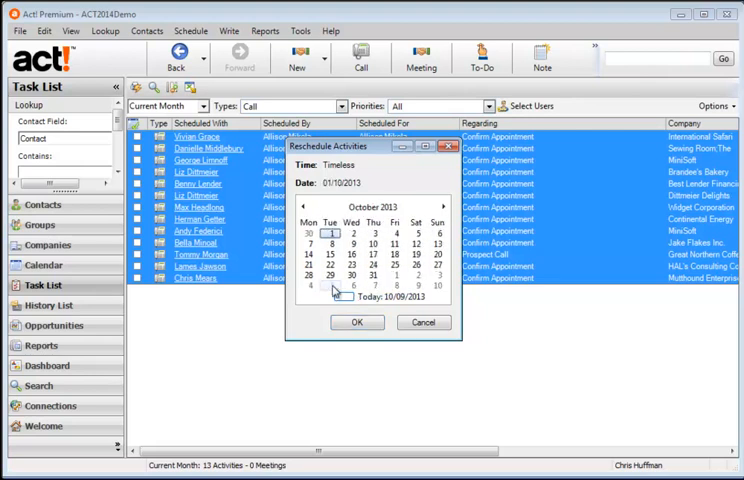
pyautogui.moveTo(246, 242)
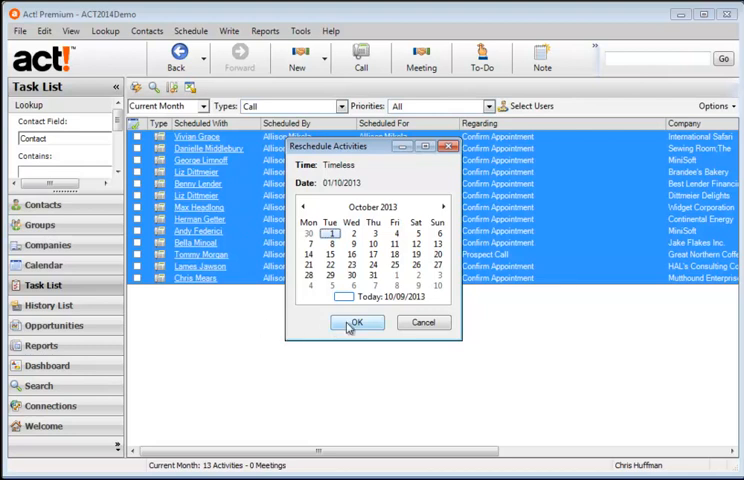
pyautogui.click(356, 322)
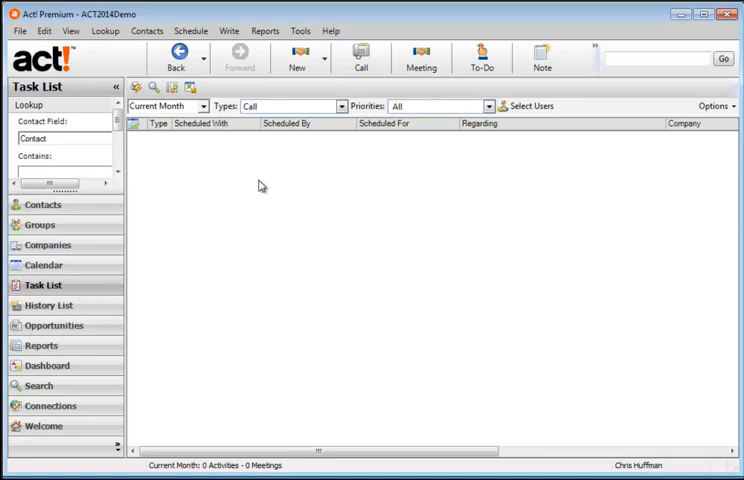
pyautogui.moveTo(200, 136)
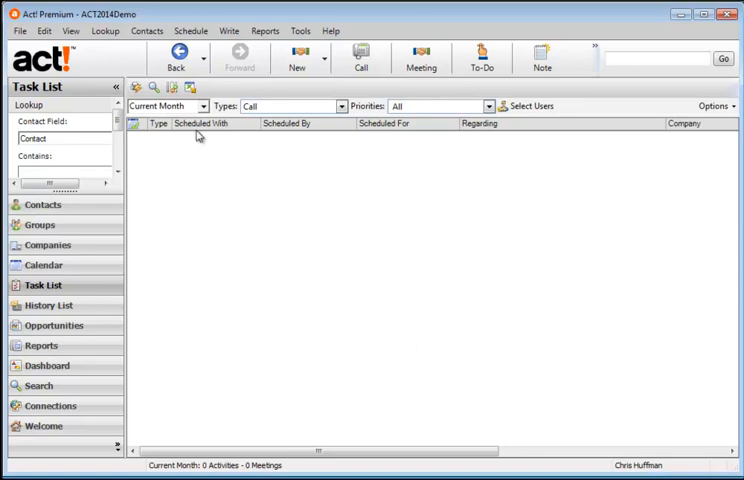
# Step: Switch the Dates filter to Next Month to reveal the twelve rescheduled calls
pyautogui.click(204, 106)
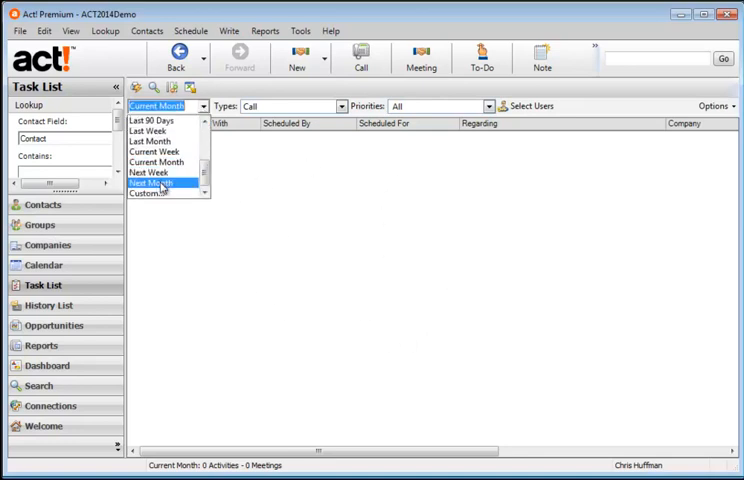
pyautogui.click(152, 184)
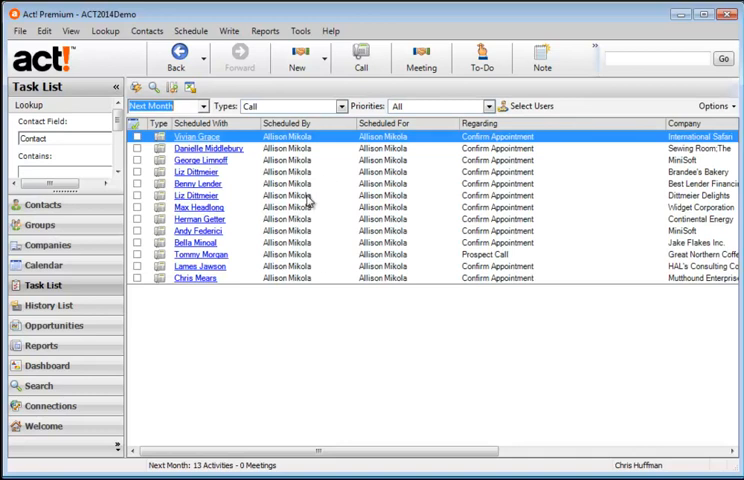
pyautogui.click(196, 196)
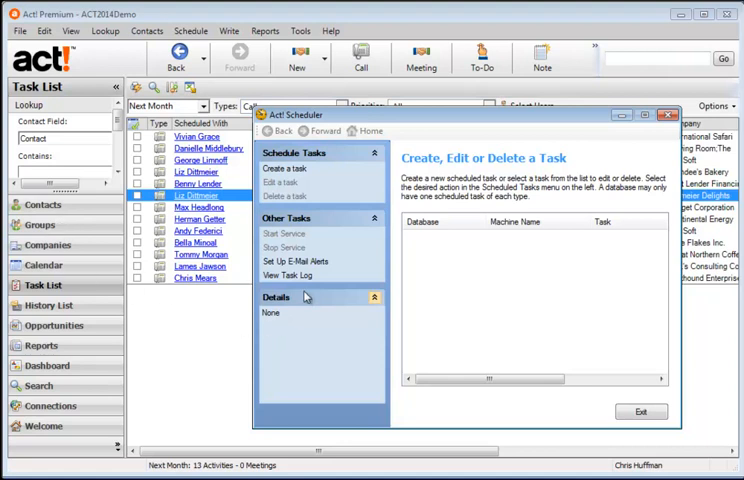
pyautogui.moveTo(282, 270)
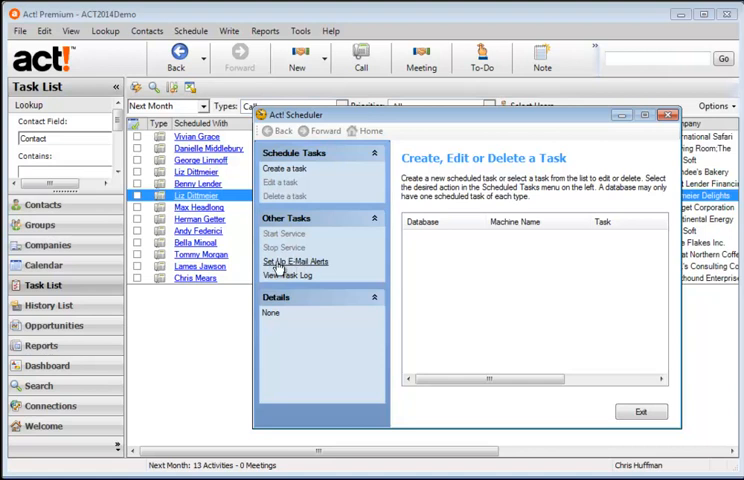
# Step: Configure e-mail alerts with the outgoing SMTP server and pass the connection test
pyautogui.click(296, 260)
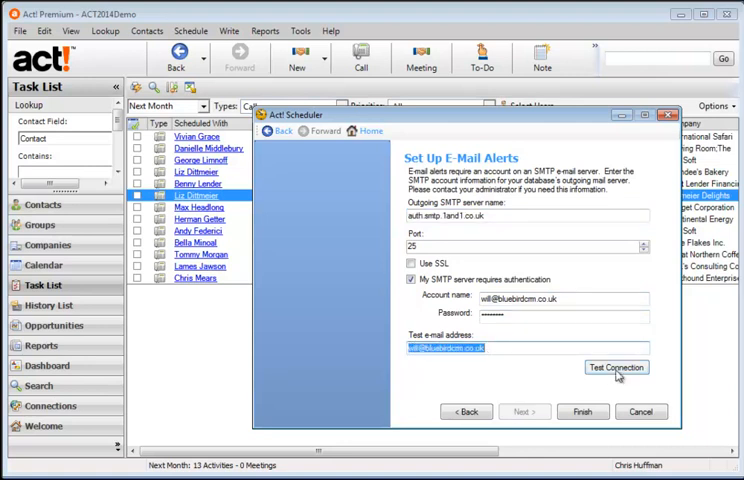
pyautogui.click(616, 368)
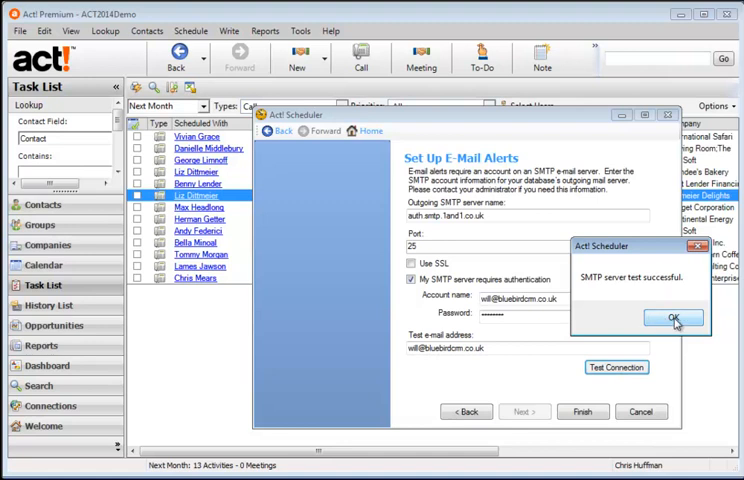
pyautogui.click(672, 318)
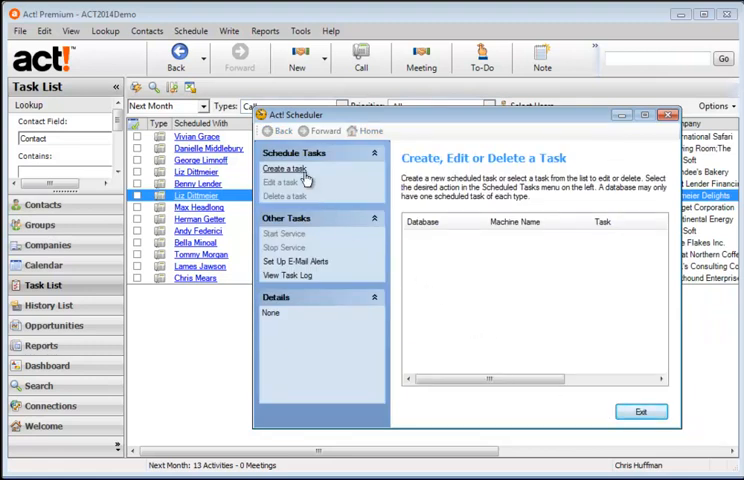
# Step: Create a scheduled task on the ACT Demo database as chris huffman, choosing Database backup
pyautogui.click(284, 168)
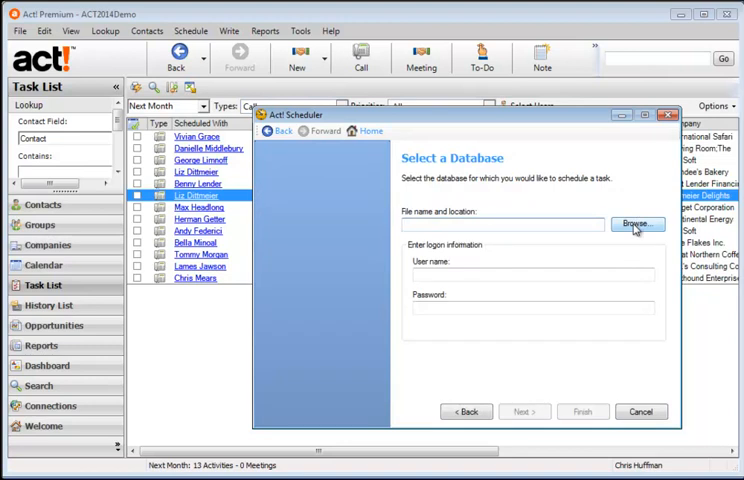
pyautogui.click(636, 224)
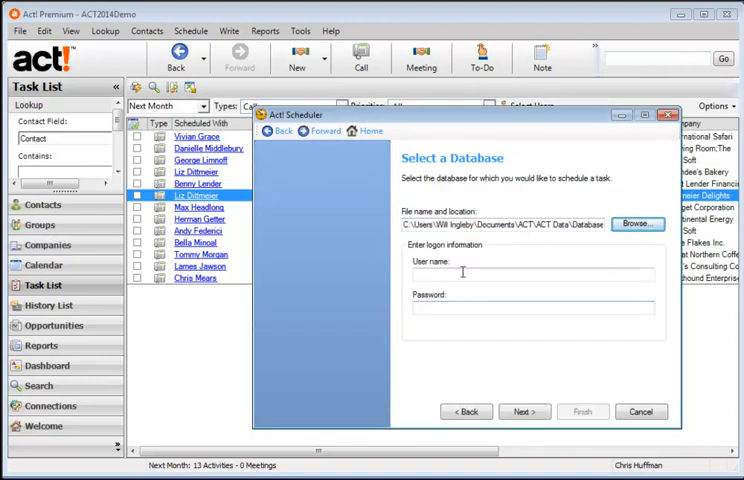
pyautogui.write('chris')
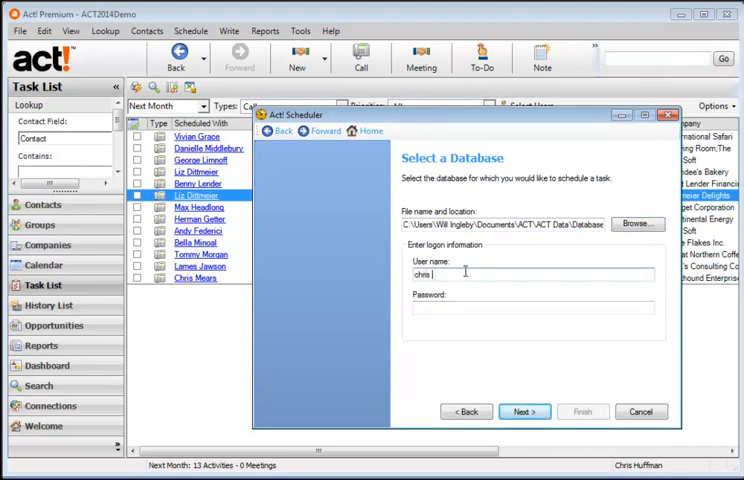
pyautogui.write('huffman')
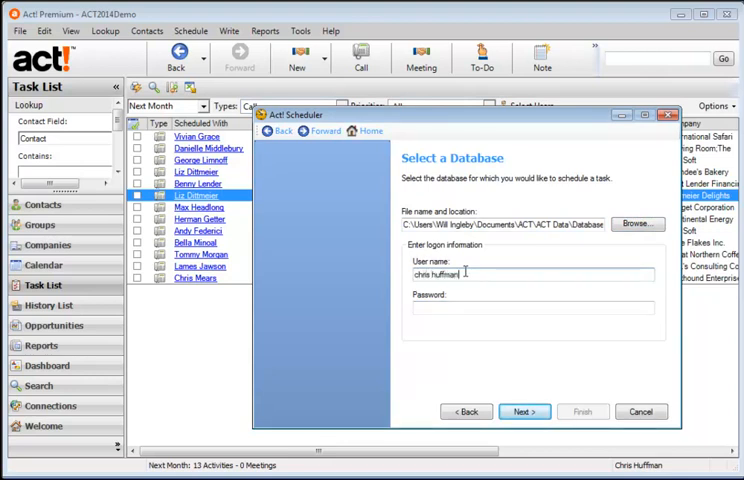
pyautogui.click(524, 412)
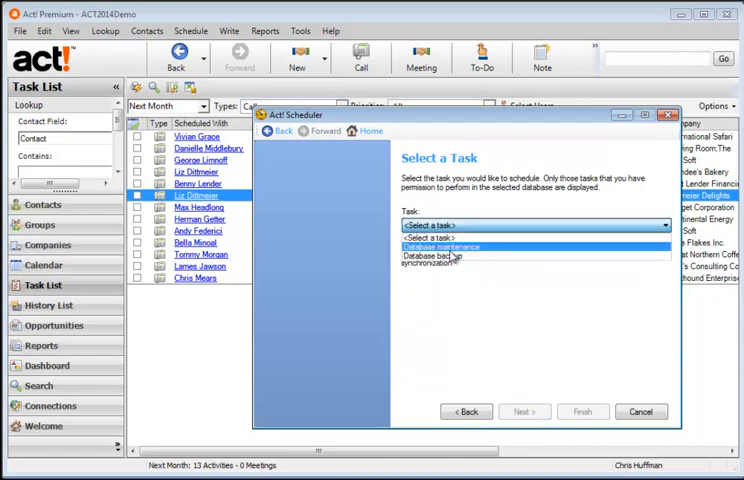
pyautogui.click(440, 256)
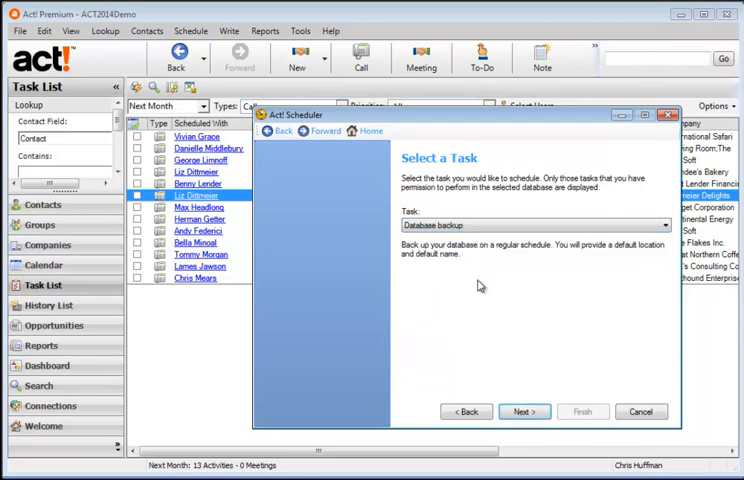
# Step: Accept the backup and file retention options and schedule the backup Daily on weekdays
pyautogui.click(524, 412)
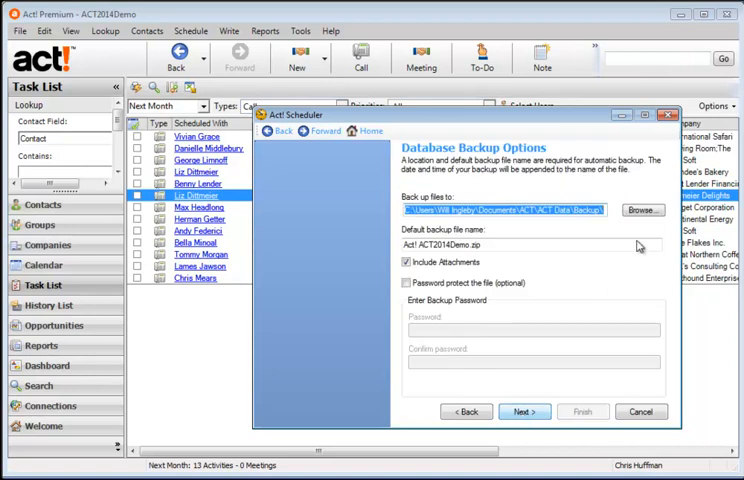
pyautogui.click(524, 412)
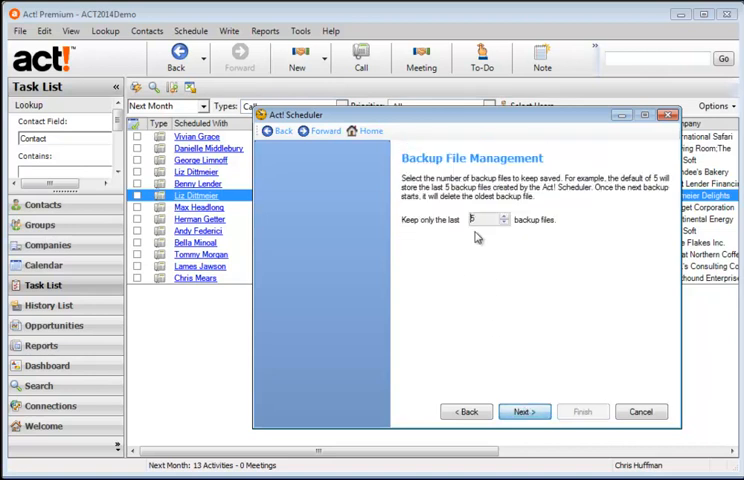
pyautogui.click(524, 412)
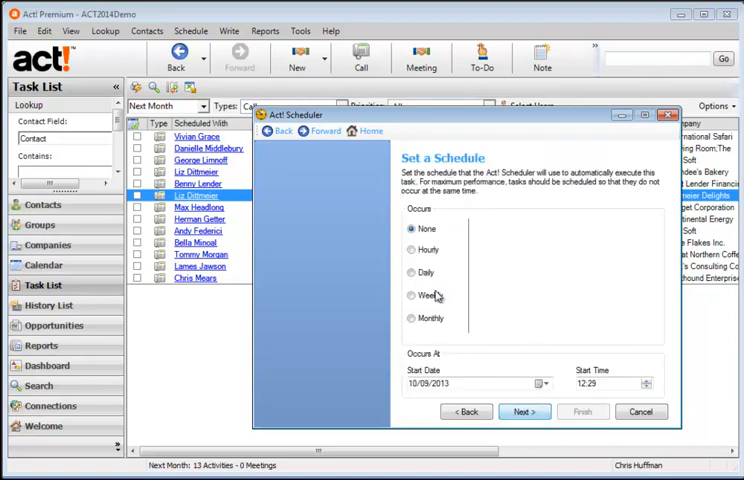
pyautogui.click(410, 272)
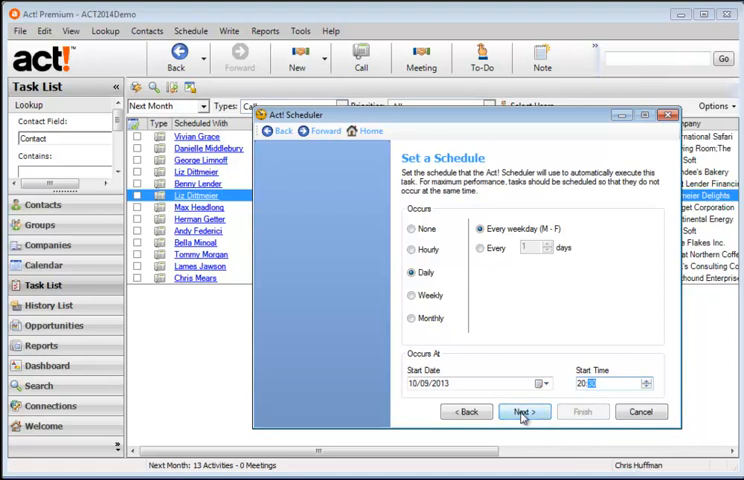
pyautogui.click(524, 412)
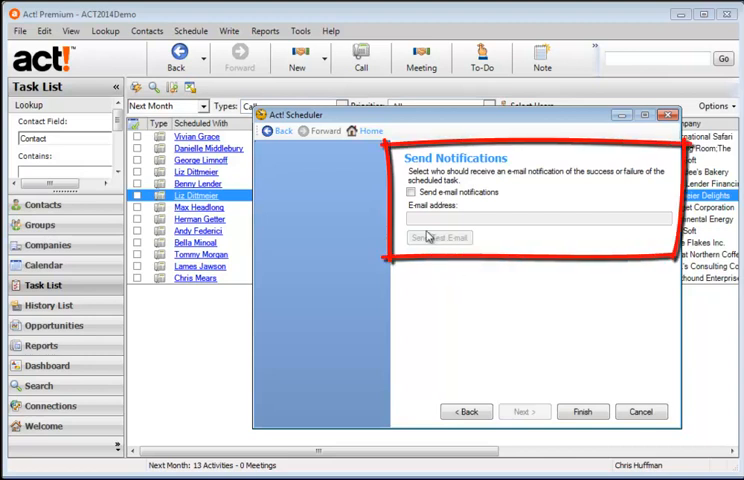
# Step: Enable e-mail notifications for the backup, entering the recipient's .uk address
pyautogui.click(410, 192)
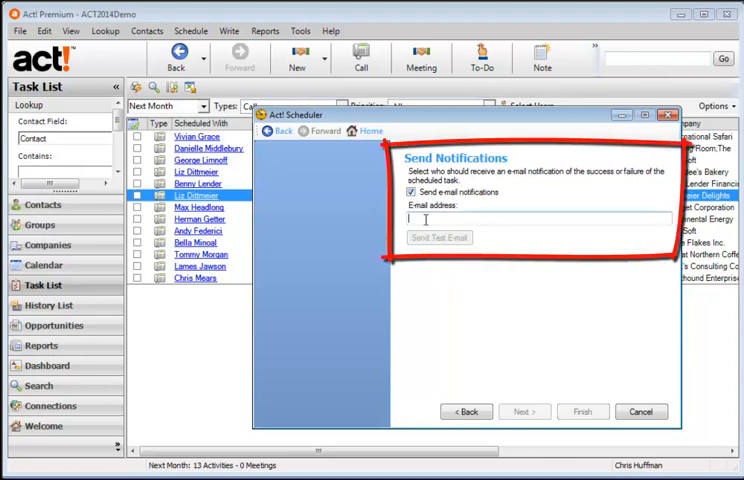
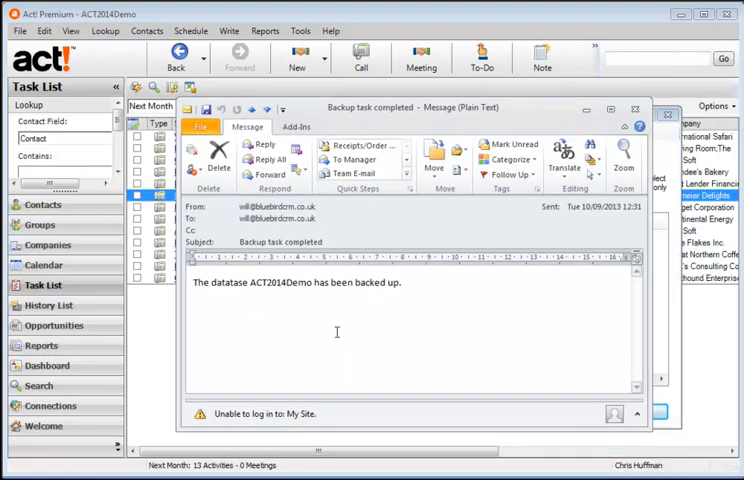
pyautogui.moveTo(294, 304)
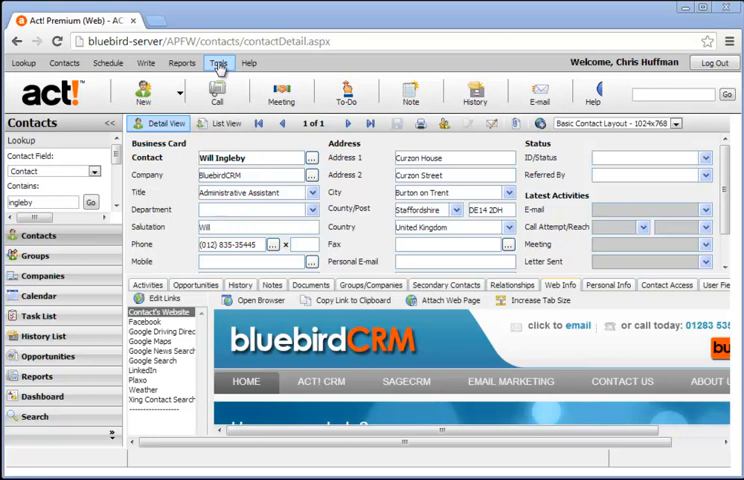
# Step: Bring up Define Fields from the Tools menu in the web client
pyautogui.click(218, 64)
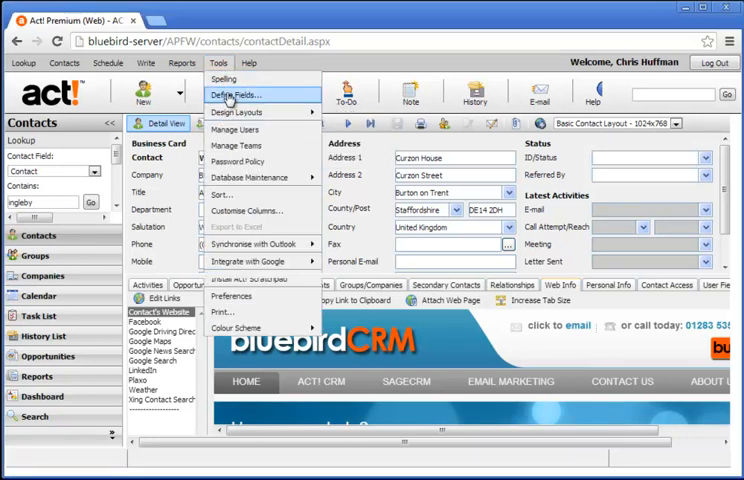
pyautogui.click(236, 94)
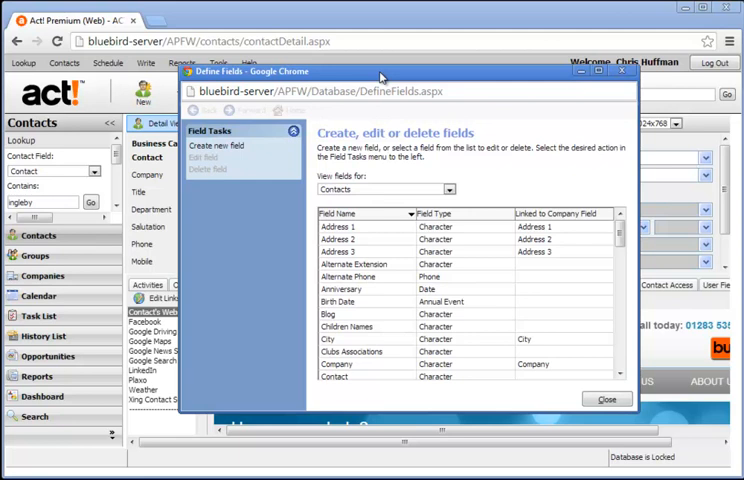
# Step: Create a Character field 'Test Field' with Allow Blanks and Generate History ticked
pyautogui.click(356, 264)
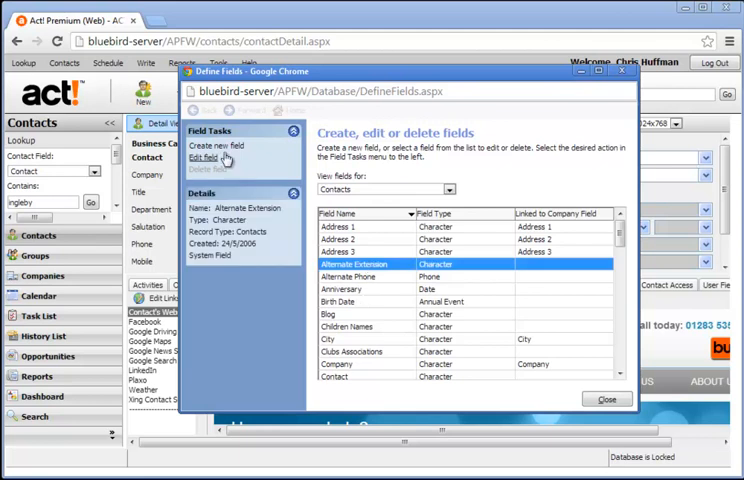
pyautogui.click(218, 146)
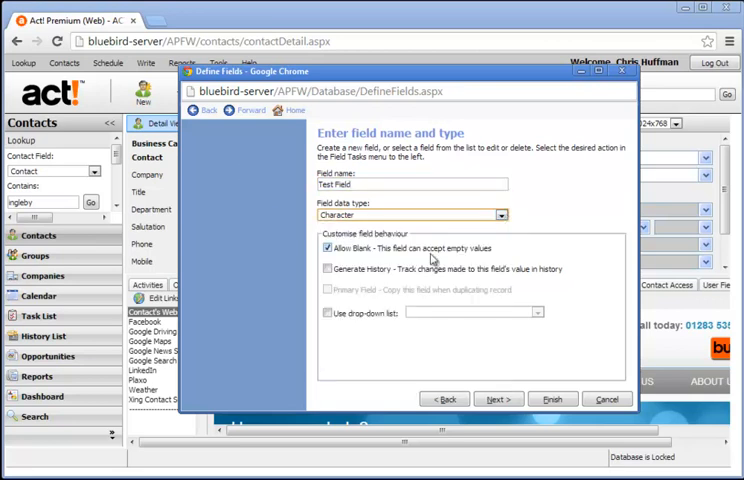
pyautogui.click(328, 268)
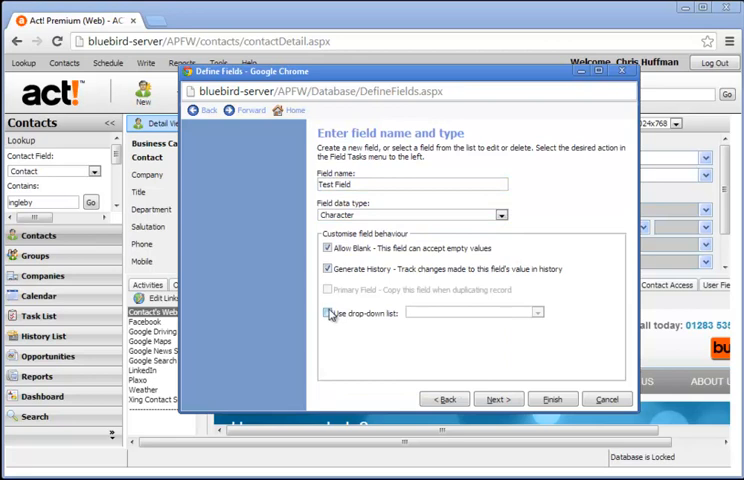
pyautogui.click(328, 312)
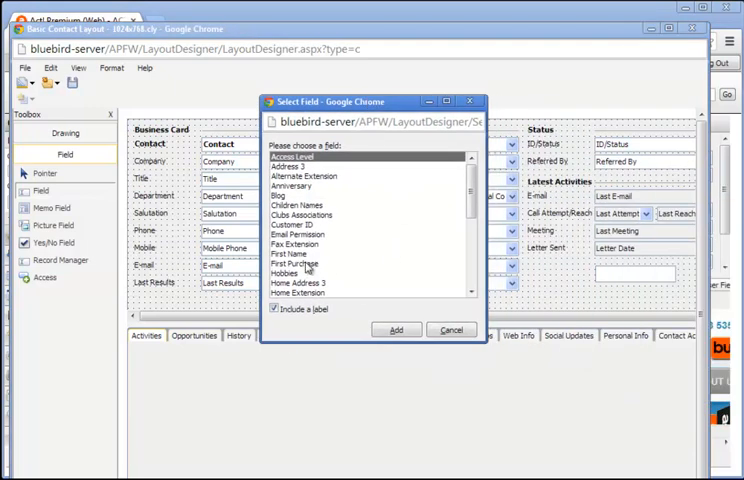
# Step: Add Test Field with its label to the Status section of the contact layout
pyautogui.scroll(-3)
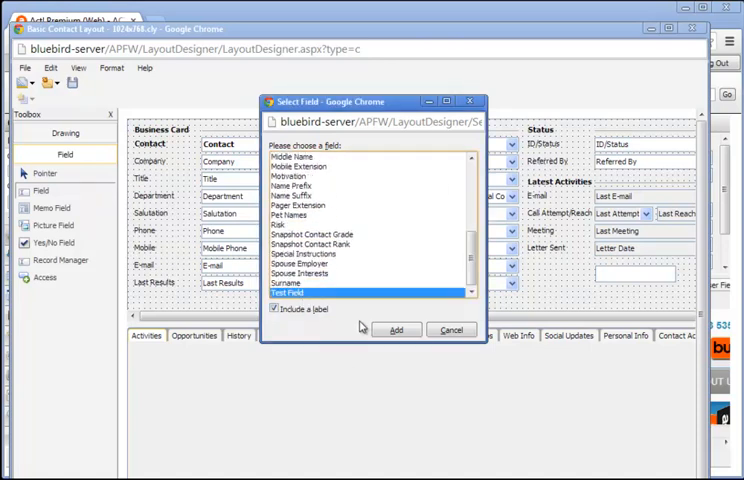
pyautogui.click(396, 330)
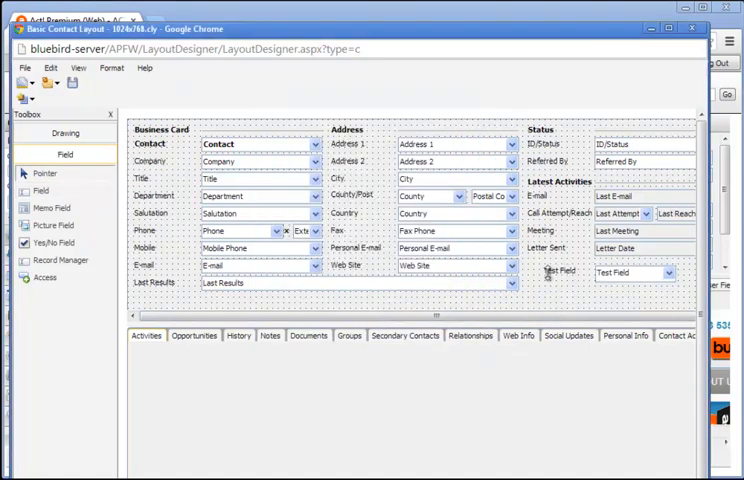
# Step: Turn on Show Tab Stops from View > Tab Stops to reveal the field tab order
pyautogui.click(112, 68)
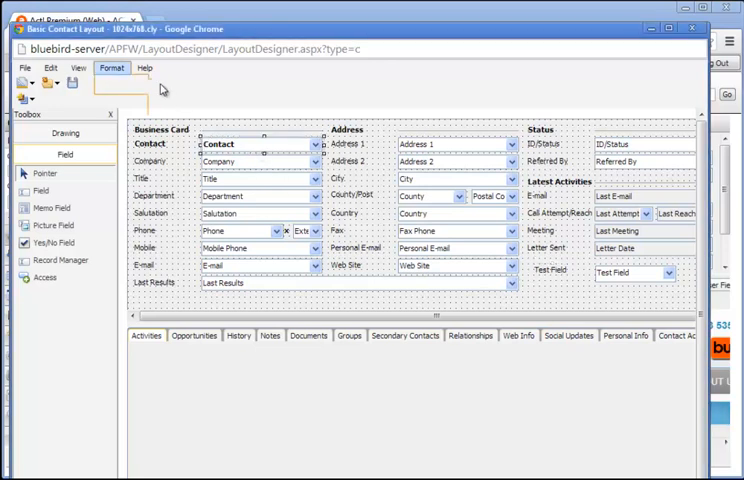
pyautogui.click(120, 84)
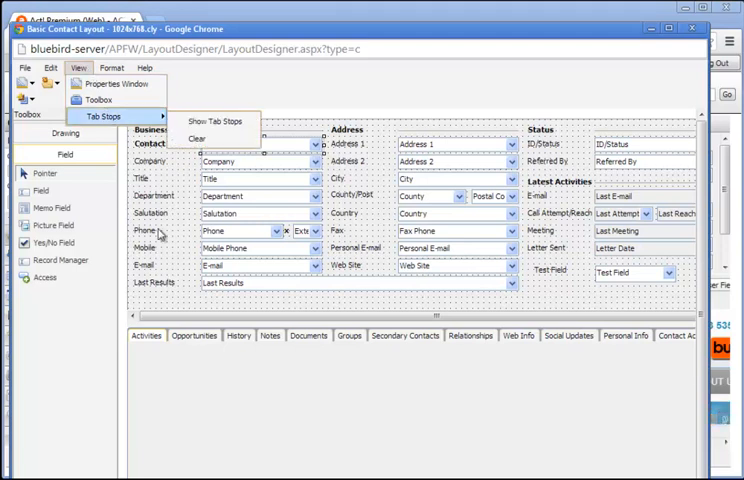
pyautogui.click(216, 120)
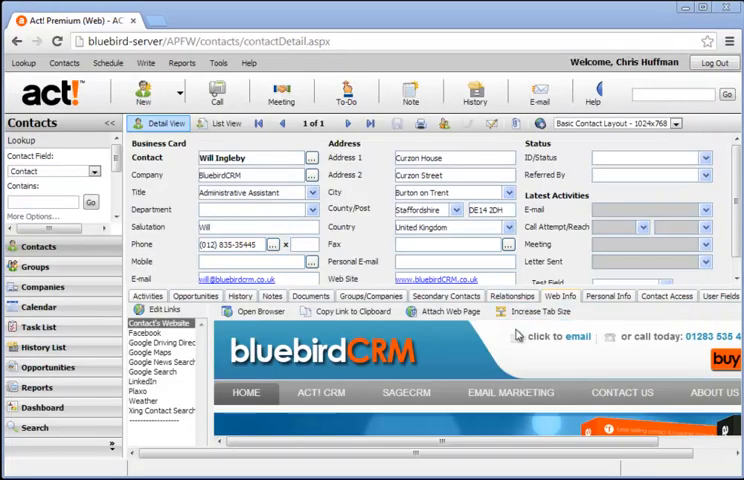
# Step: Close the Layout Designer and return to the contact's detail view
pyautogui.click(536, 312)
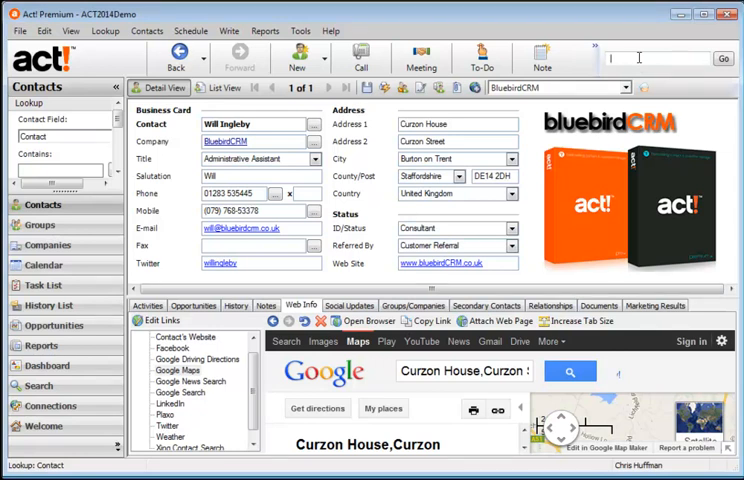
# Step: Run a universal search for 'wood' listing contacts with wood-working spouse interests
pyautogui.write('wood')
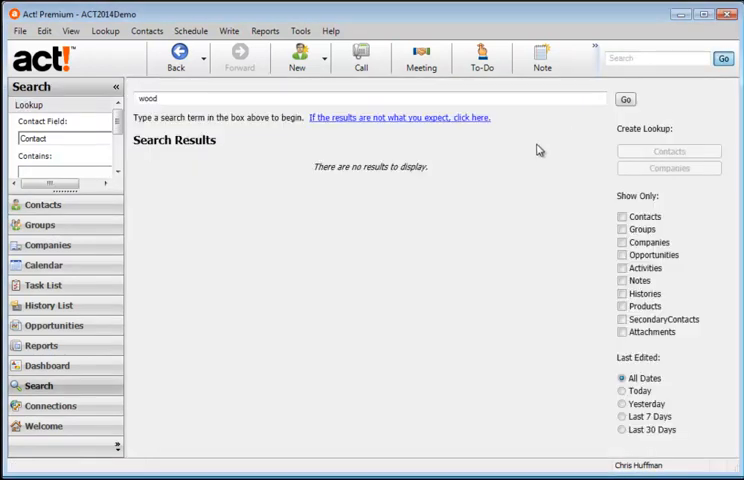
pyautogui.click(624, 98)
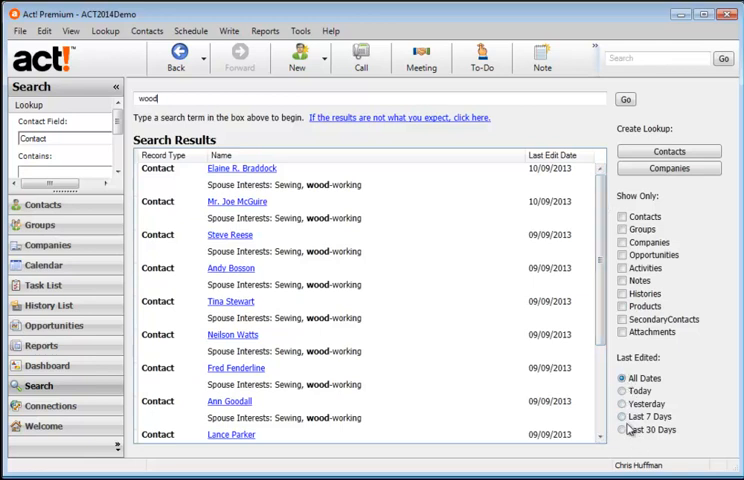
pyautogui.click(344, 178)
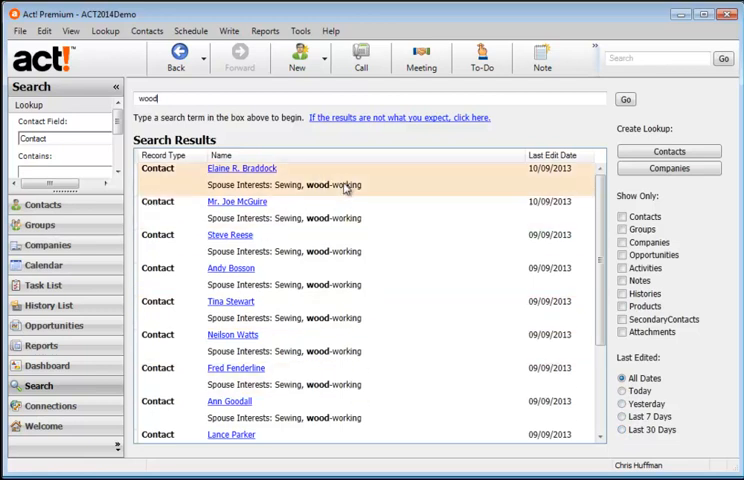
pyautogui.click(236, 200)
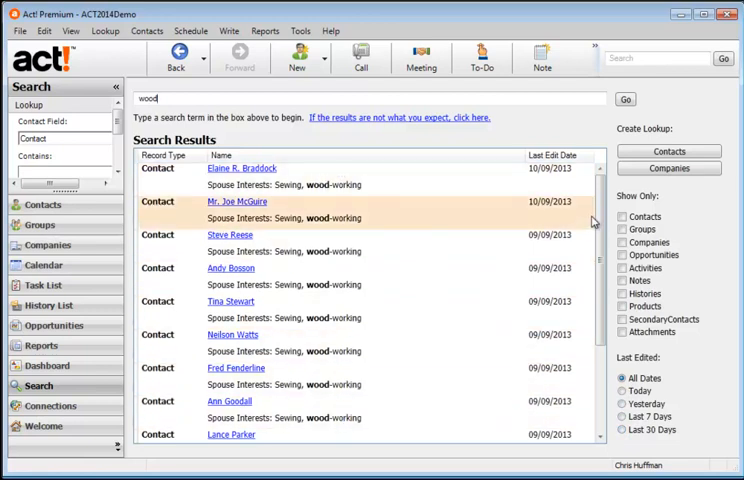
pyautogui.scroll(-3)
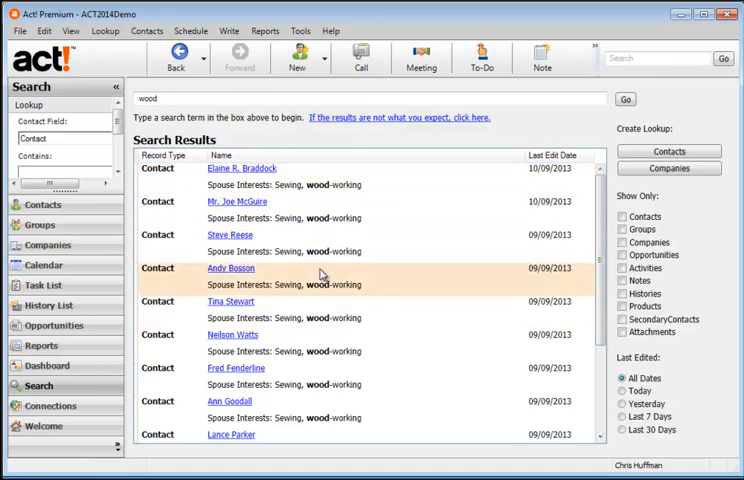
pyautogui.click(244, 168)
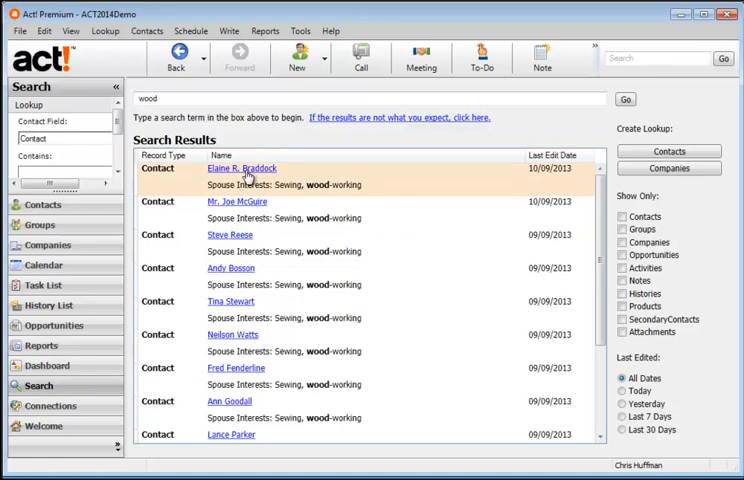
pyautogui.click(240, 168)
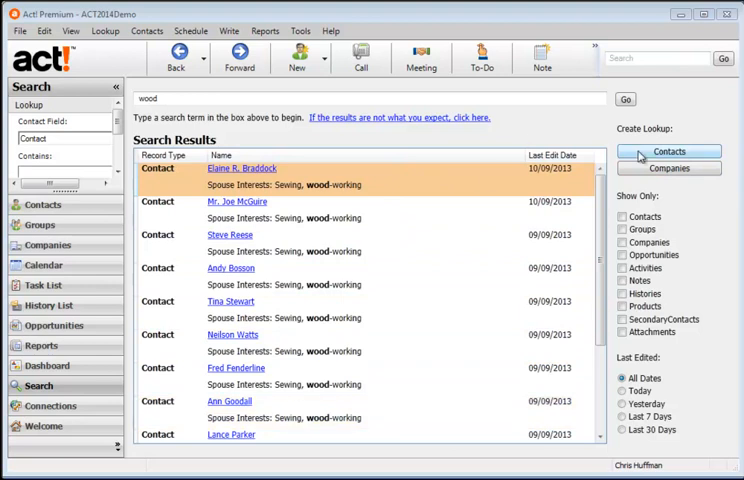
pyautogui.click(668, 152)
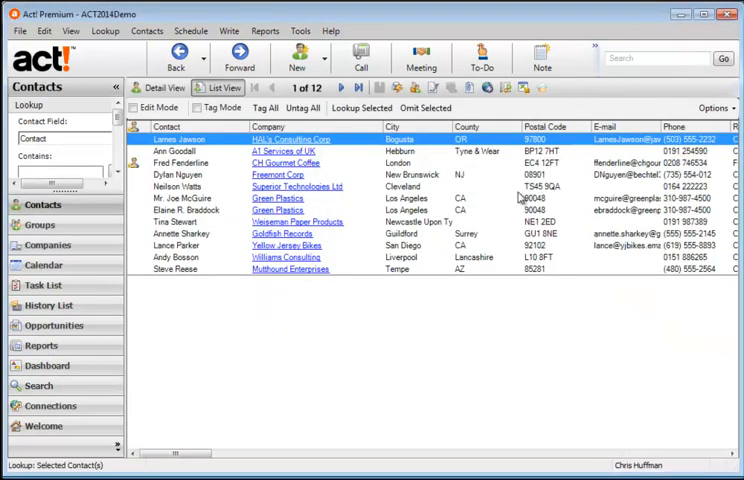